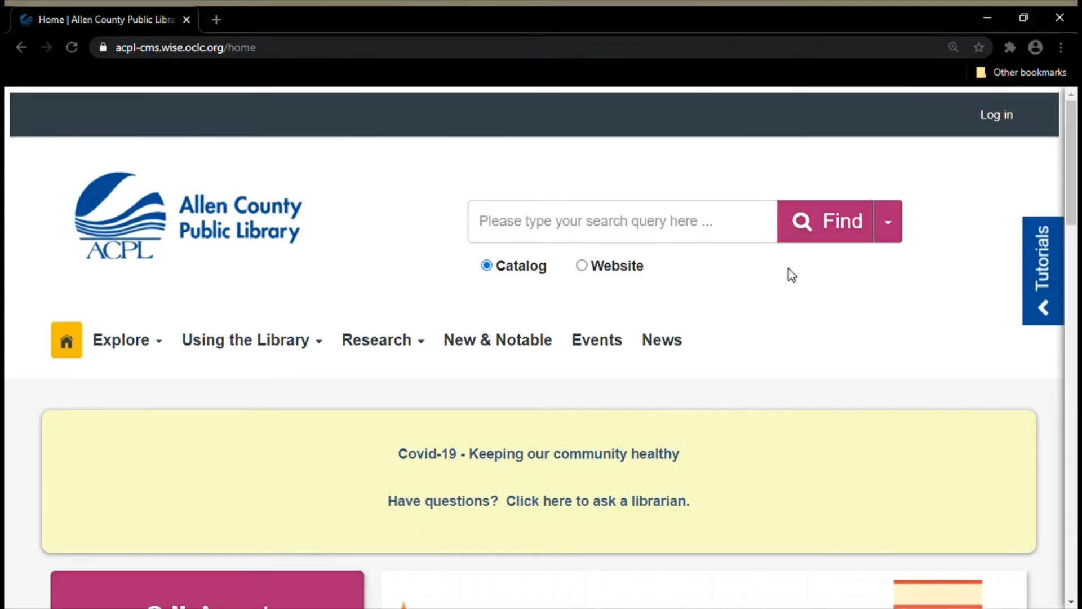
Go to the library's Research and Databases page and scroll down to the INSPIRE link.
left_click(377, 339)
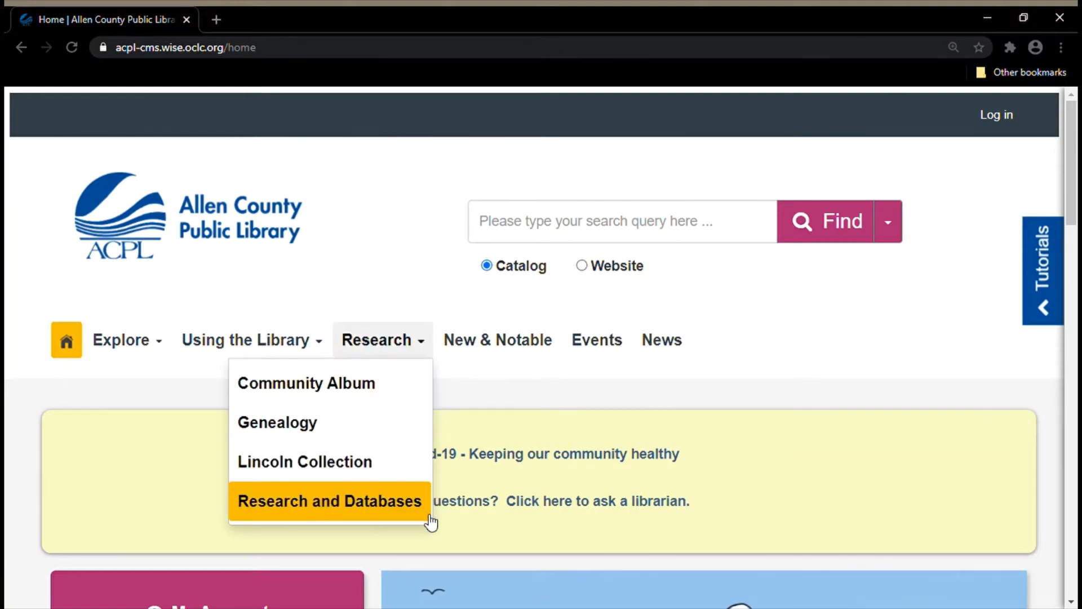
left_click(328, 501)
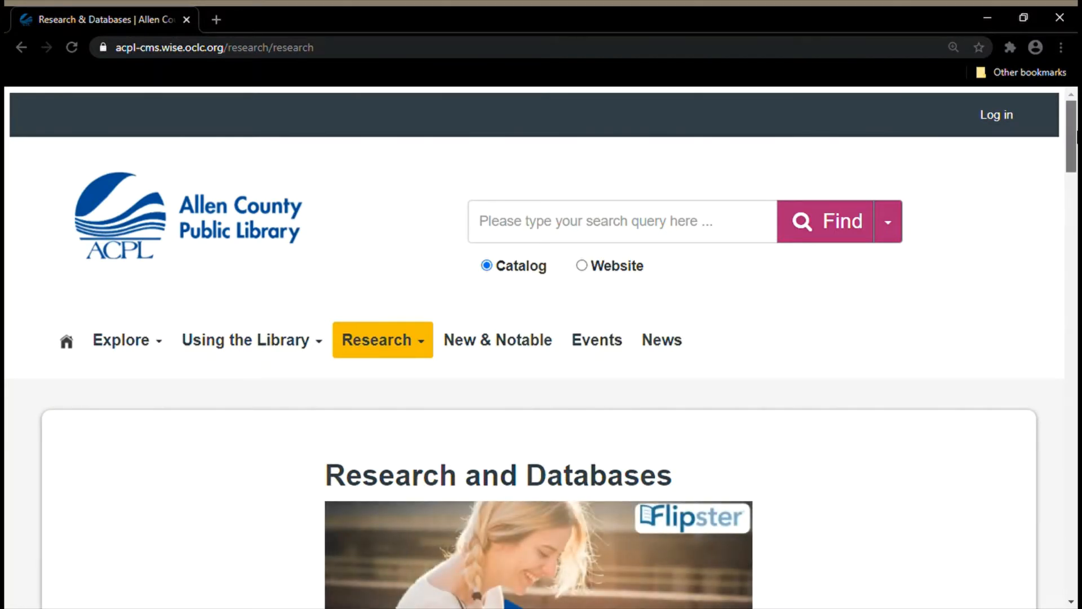
scroll("down", 3)
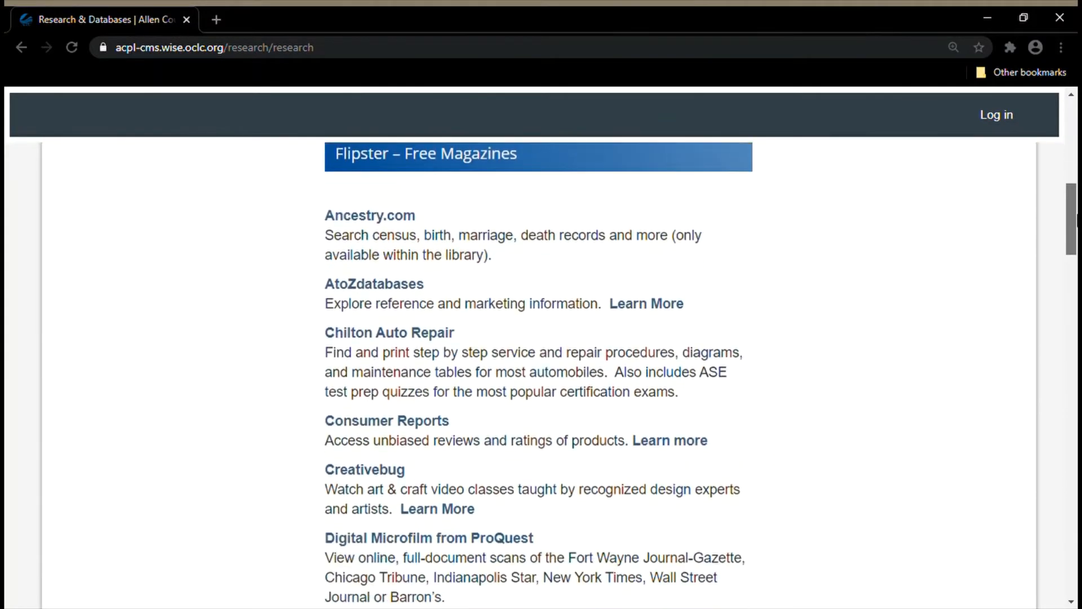
scroll("down", 3)
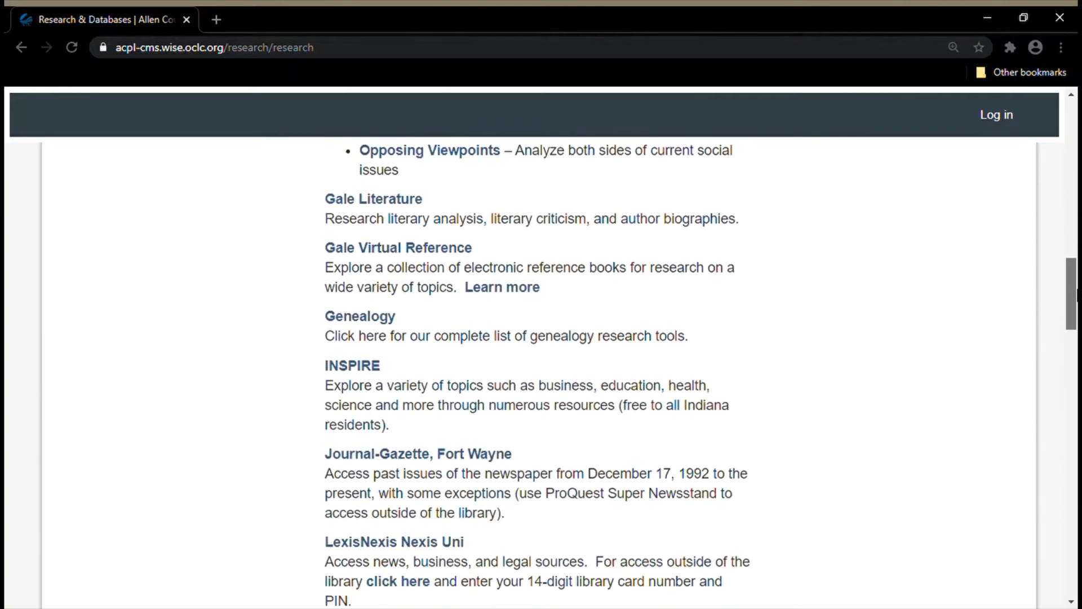
Enter INSPIRE, show its Databases A-Z list and scroll toward Explora Secondary Schools.
left_click(352, 365)
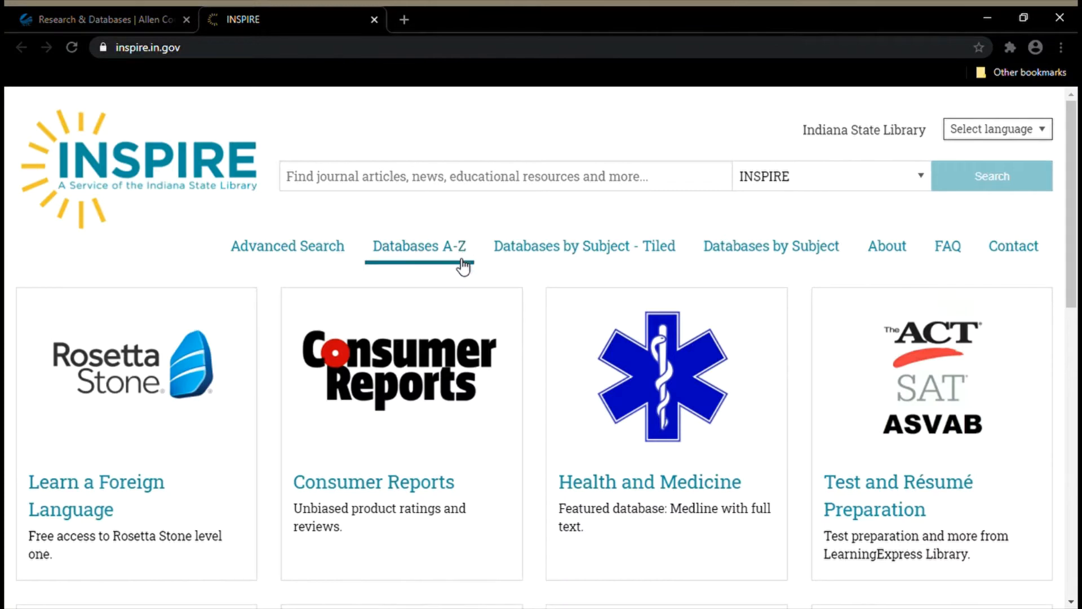
left_click(418, 246)
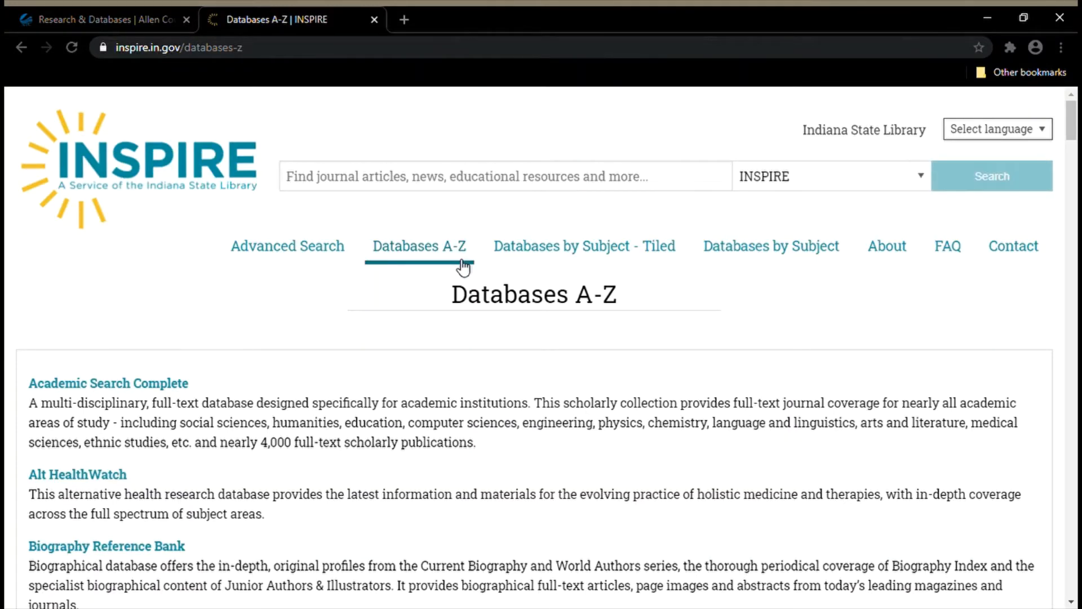
scroll("down", 3)
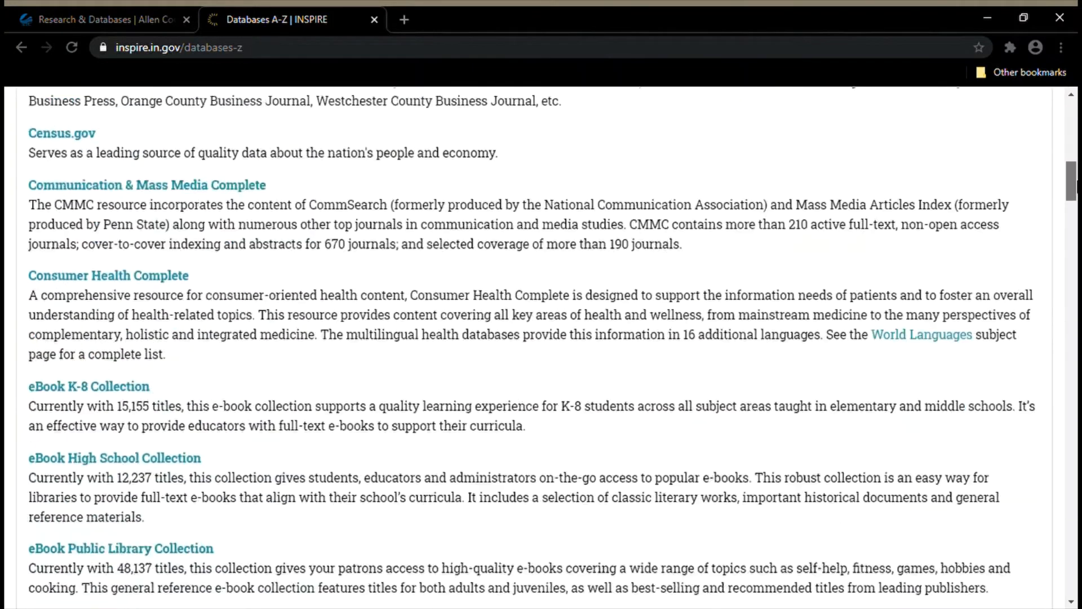
scroll("down", 3)
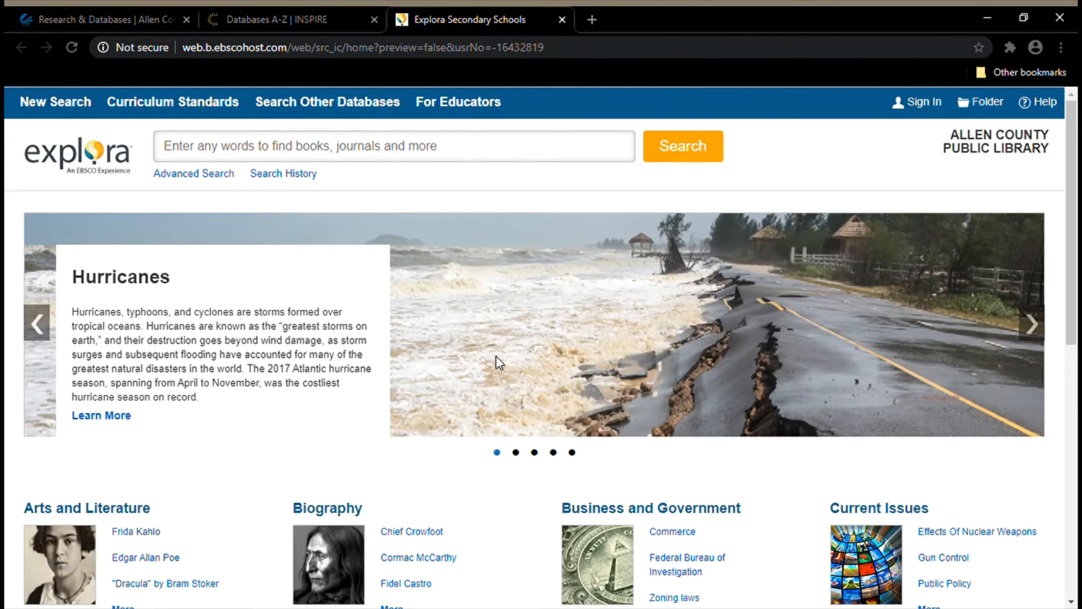
mouse_move(261, 214)
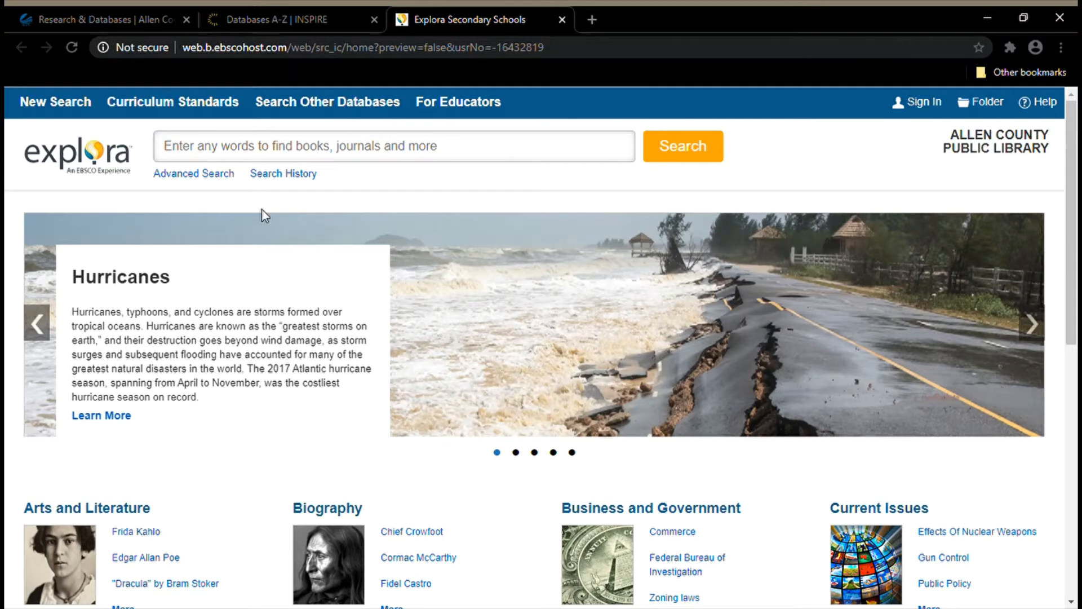
Search Explora for the word 'tiger'.
type("tig")
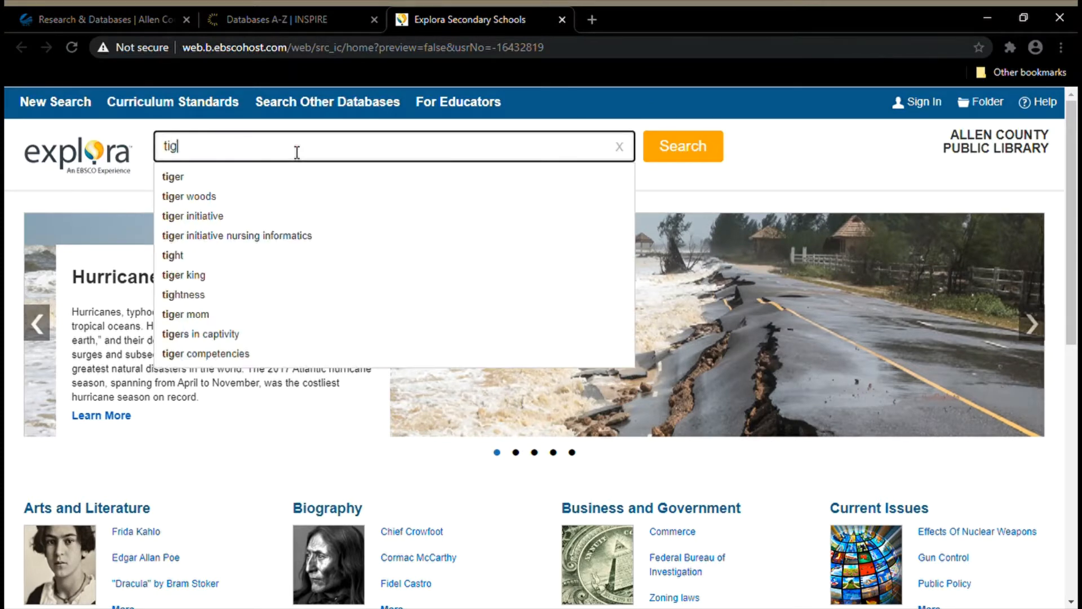
type("er")
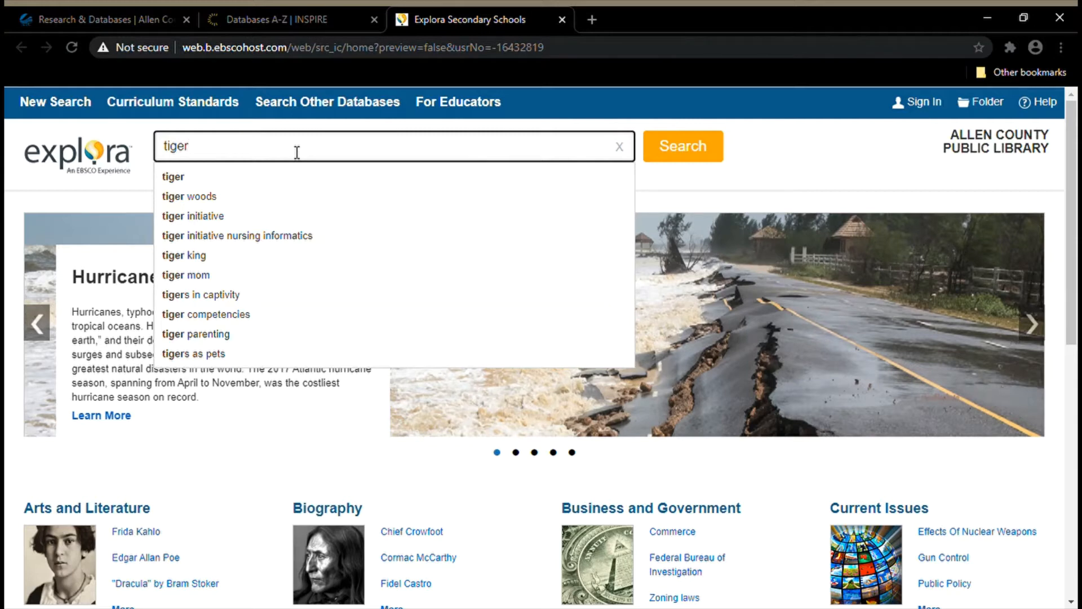
left_click(682, 146)
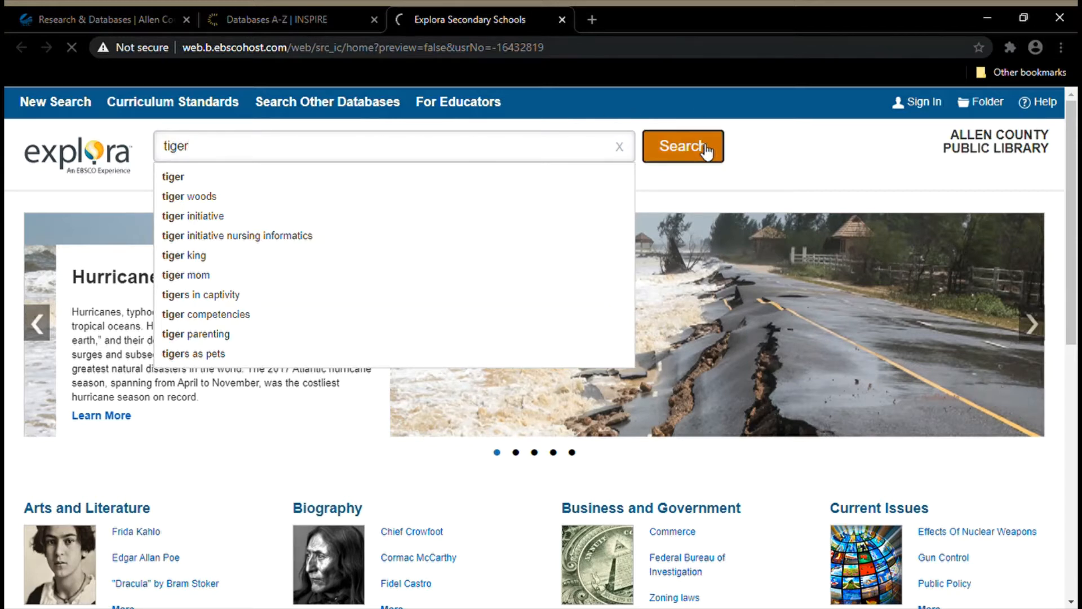
left_click(681, 145)
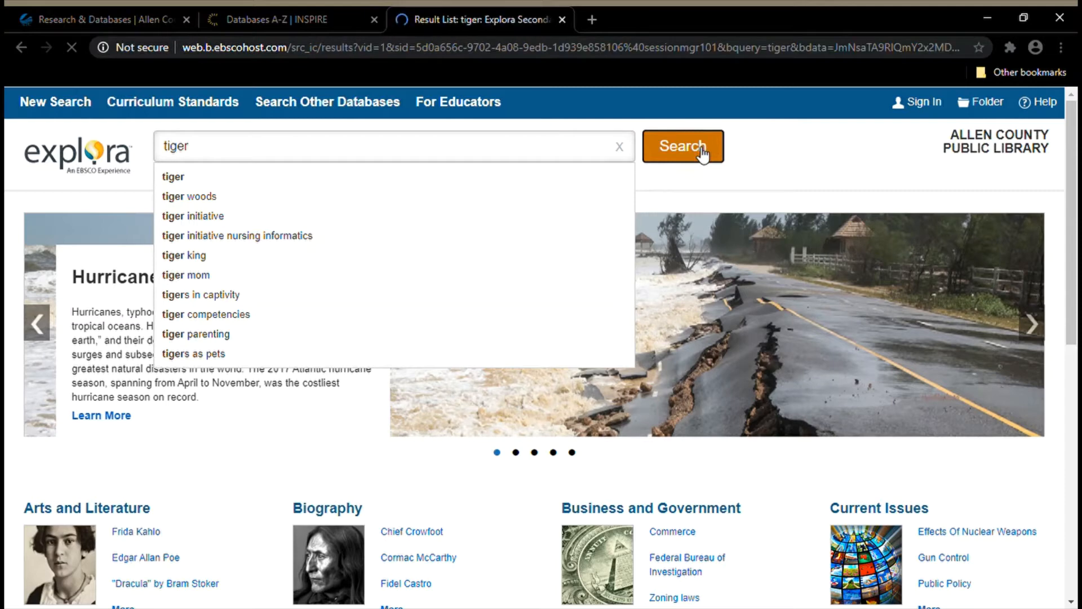
Submit a narrower search for 'bengal tiger' in place of the tiger search.
left_click(681, 146)
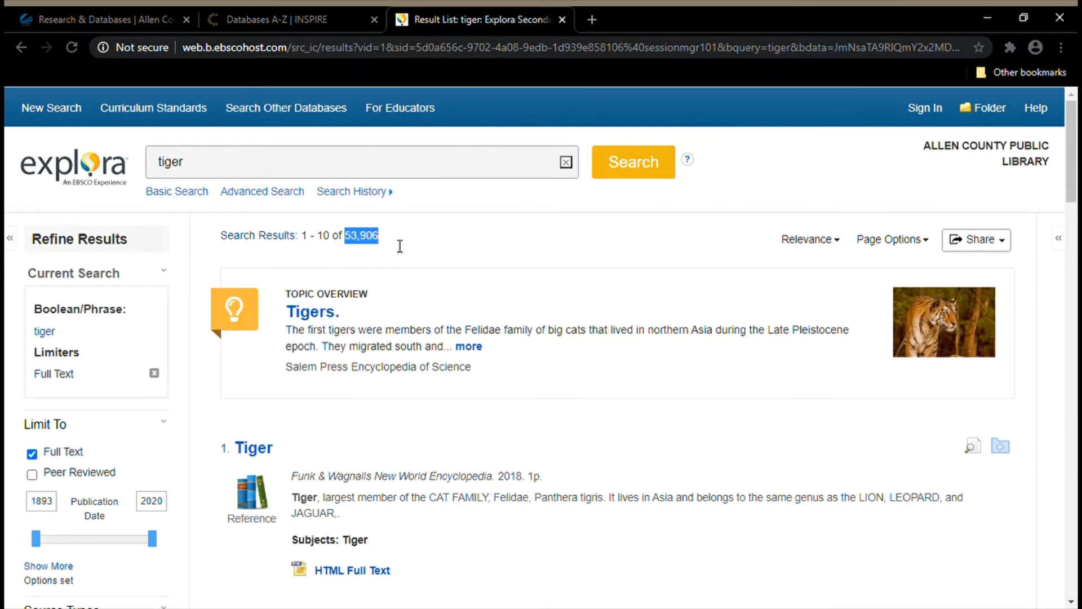
mouse_move(473, 243)
type("bengal ")
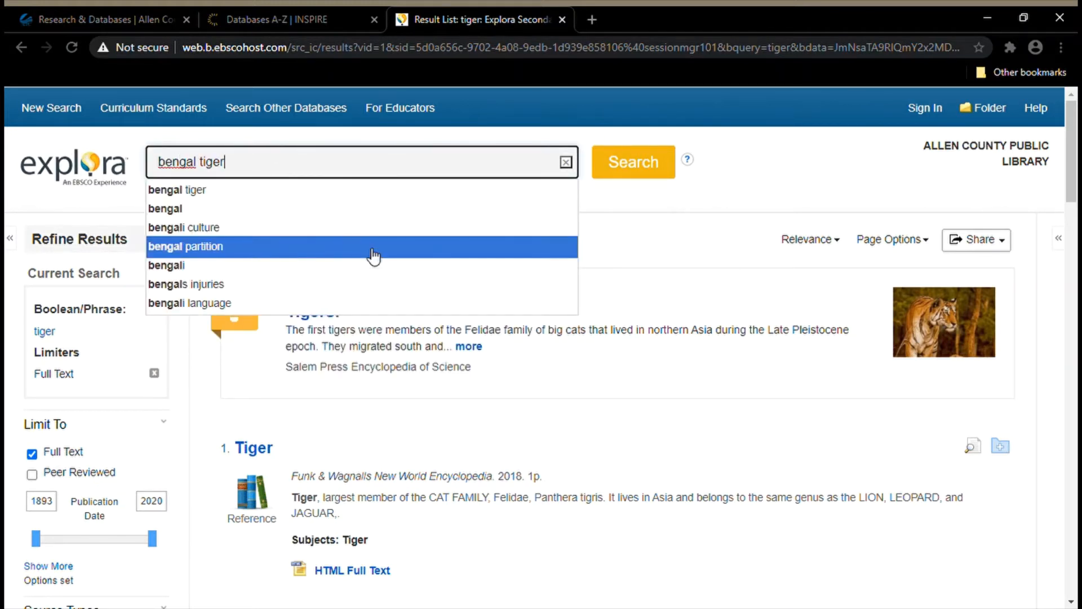
left_click(631, 161)
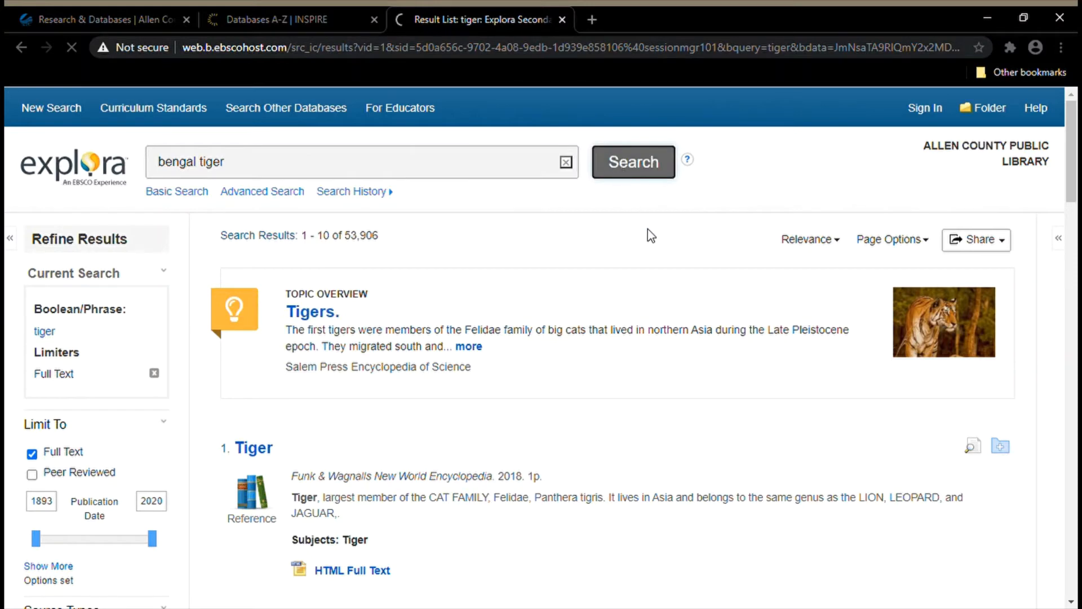
left_click(632, 161)
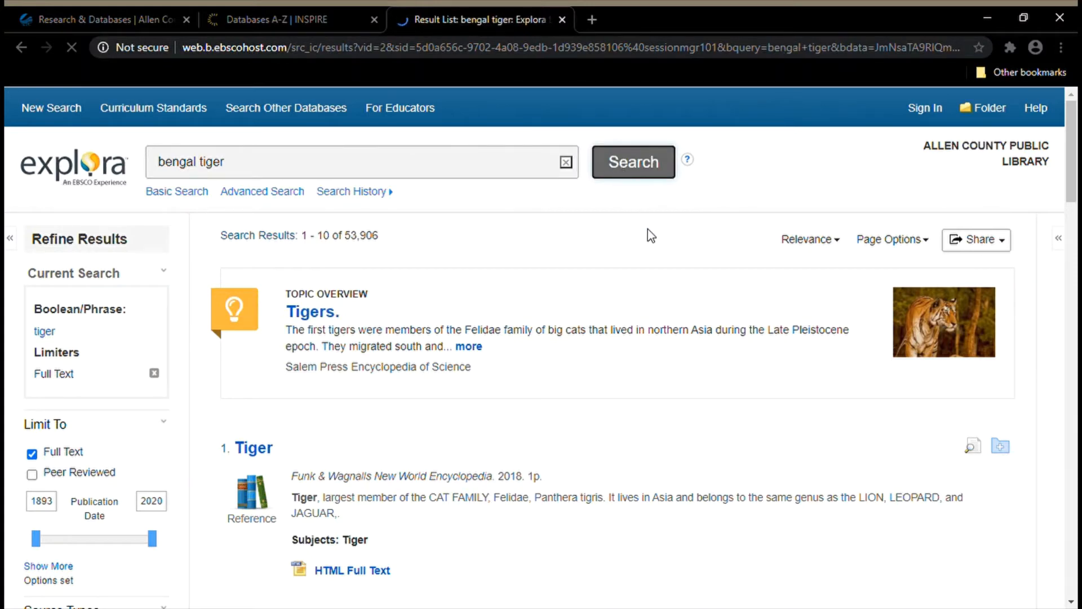
Let the bengal tiger results load and highlight the total count of 401 results.
left_click(631, 161)
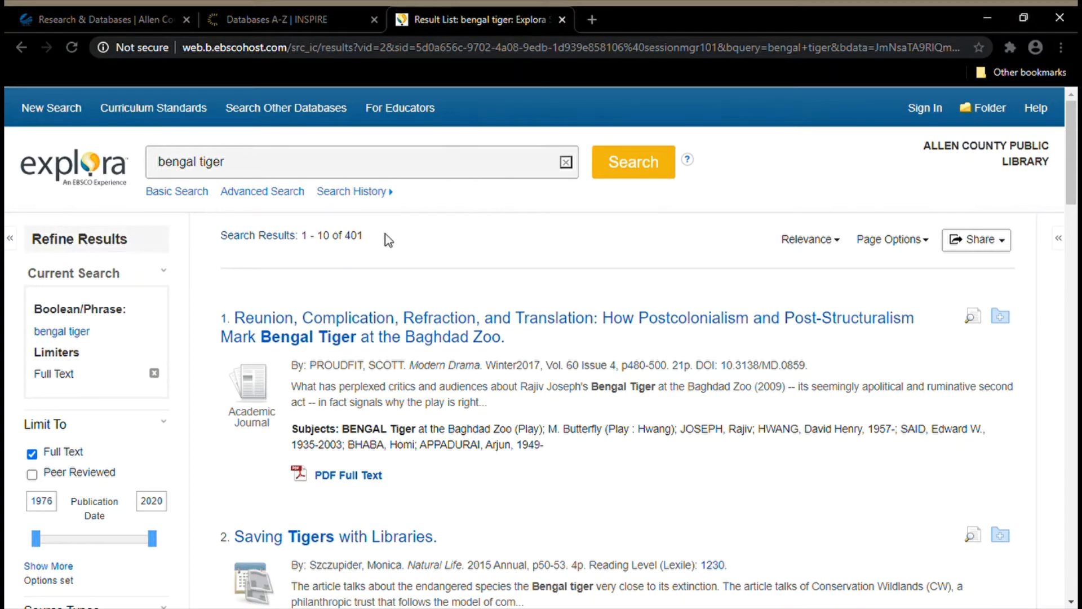
double_click(352, 235)
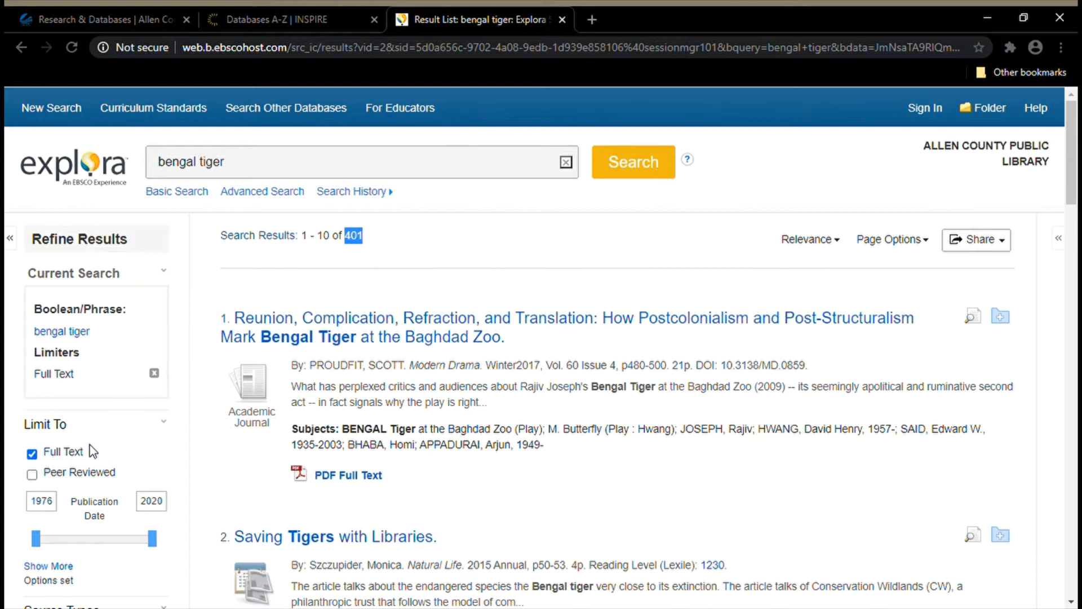
mouse_move(156, 431)
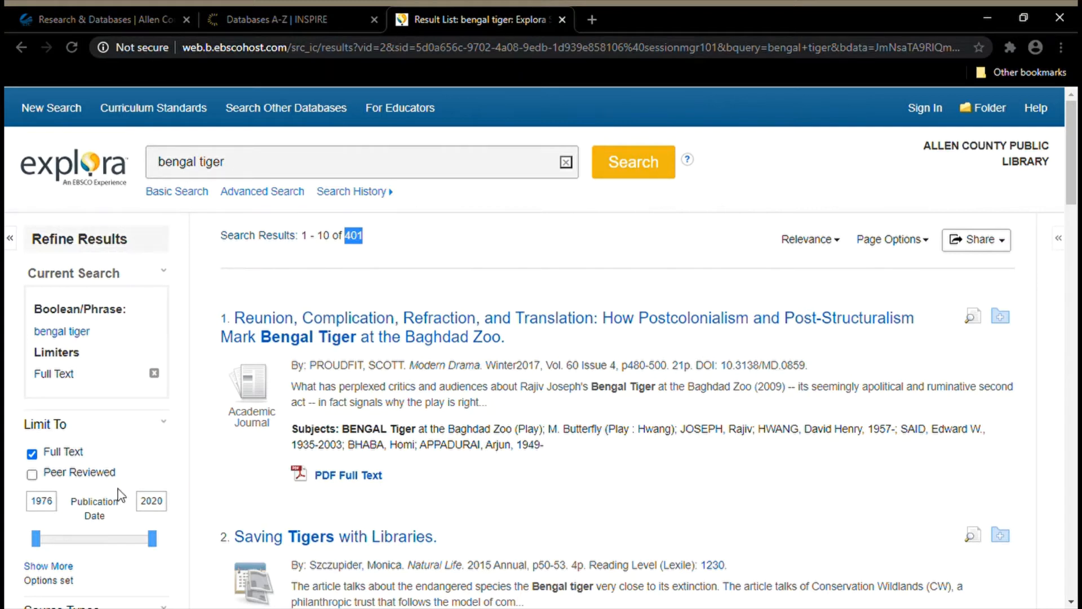
mouse_move(95, 496)
type("2010")
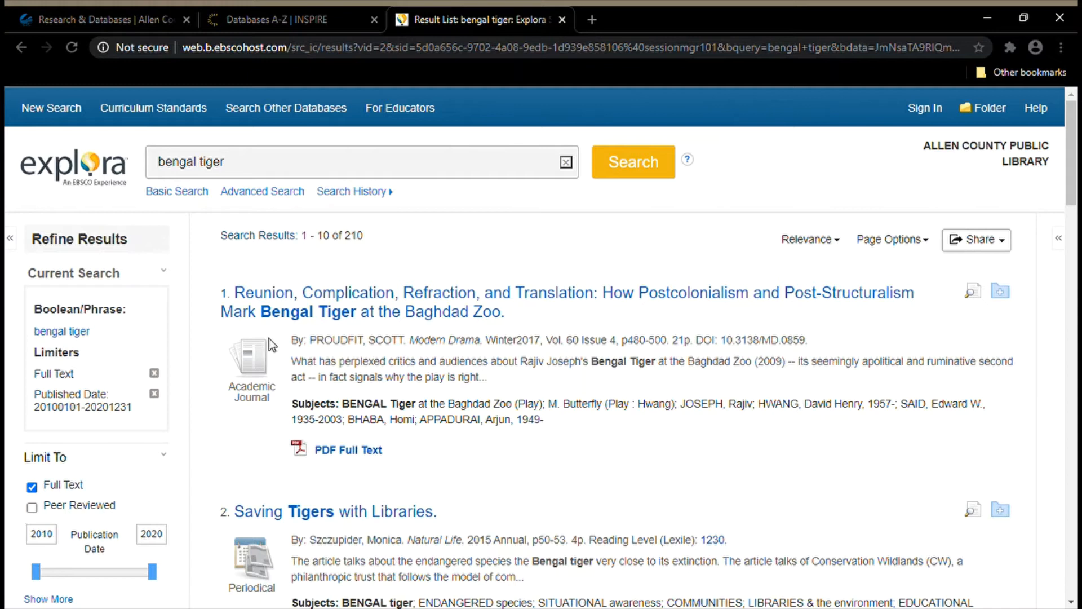
double_click(352, 236)
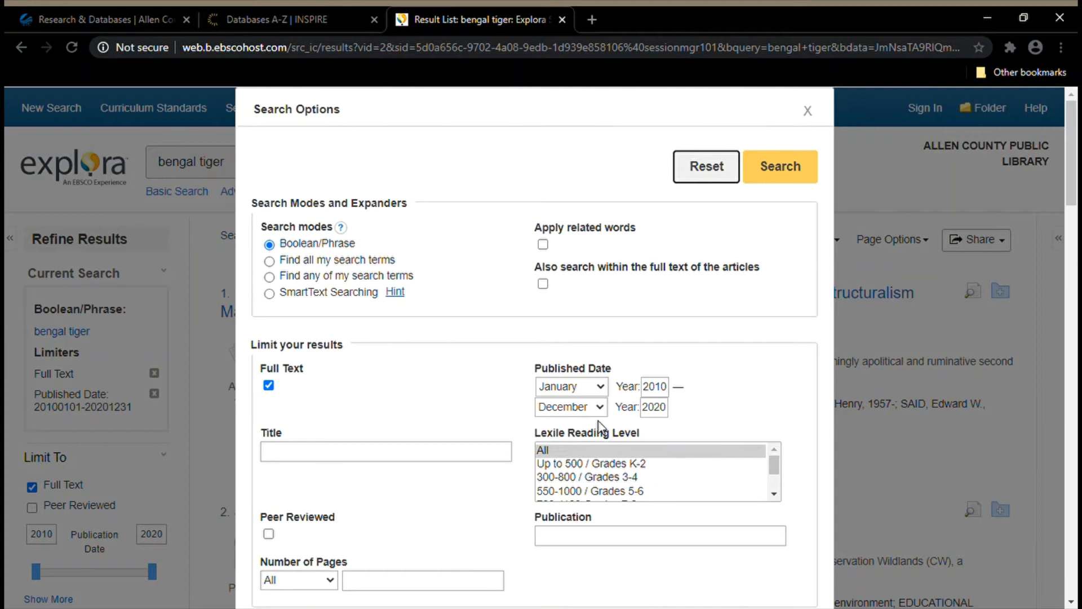
mouse_move(432, 526)
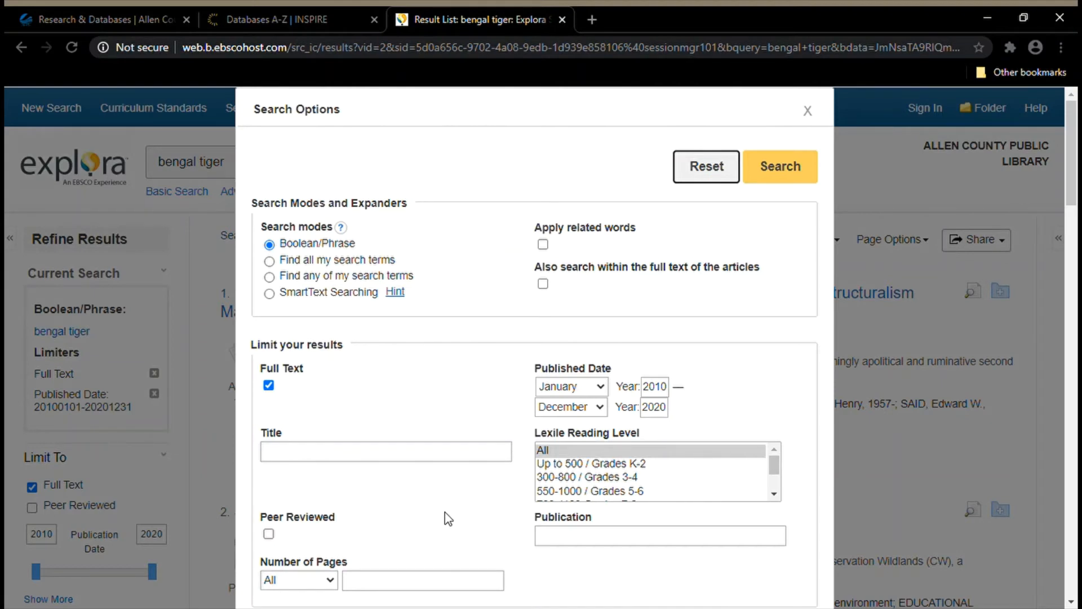
mouse_move(459, 504)
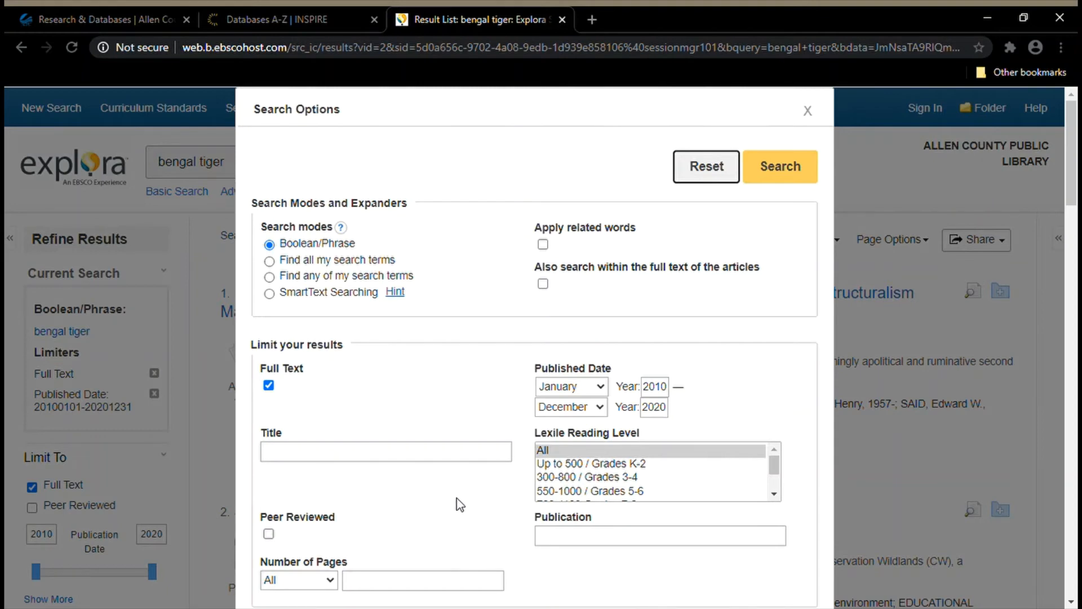
mouse_move(510, 464)
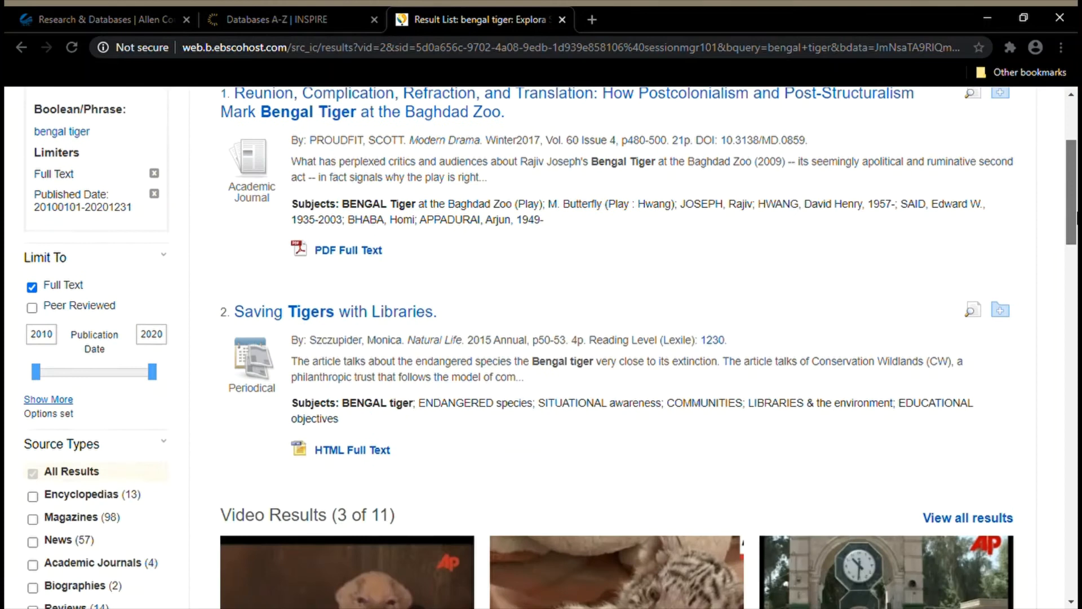
scroll("down", 3)
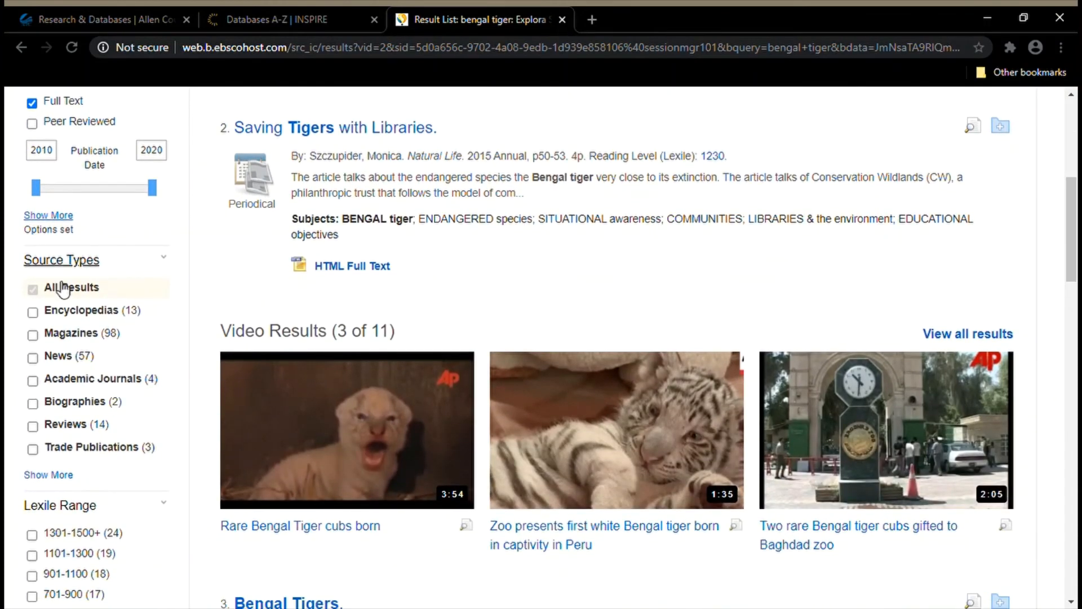
Restrict source types to Academic Journals and News, leaving 61 results.
left_click(47, 475)
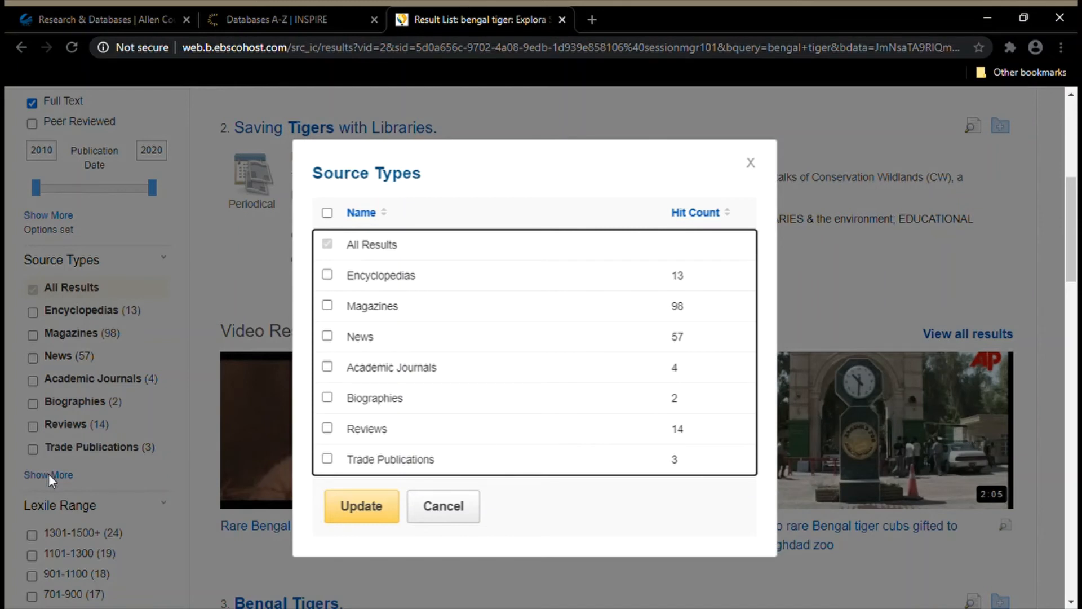
mouse_move(334, 350)
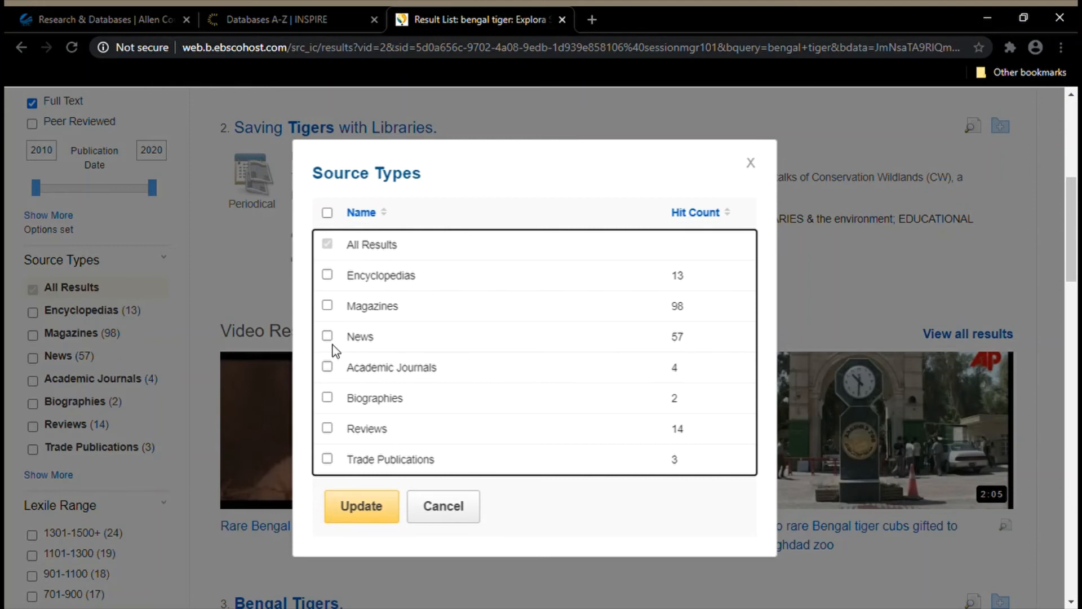
mouse_move(369, 393)
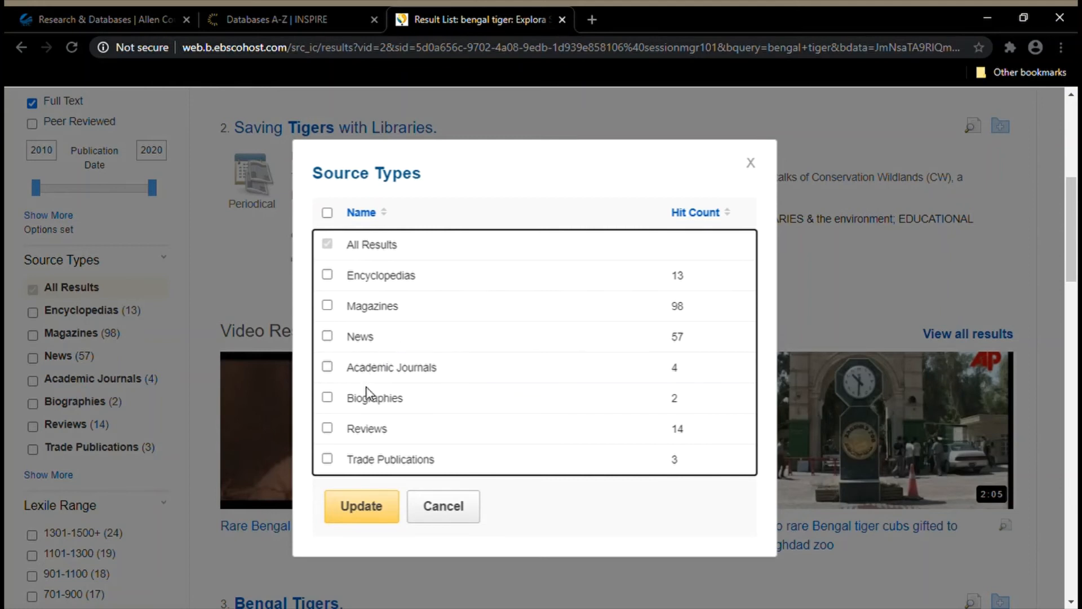
mouse_move(421, 413)
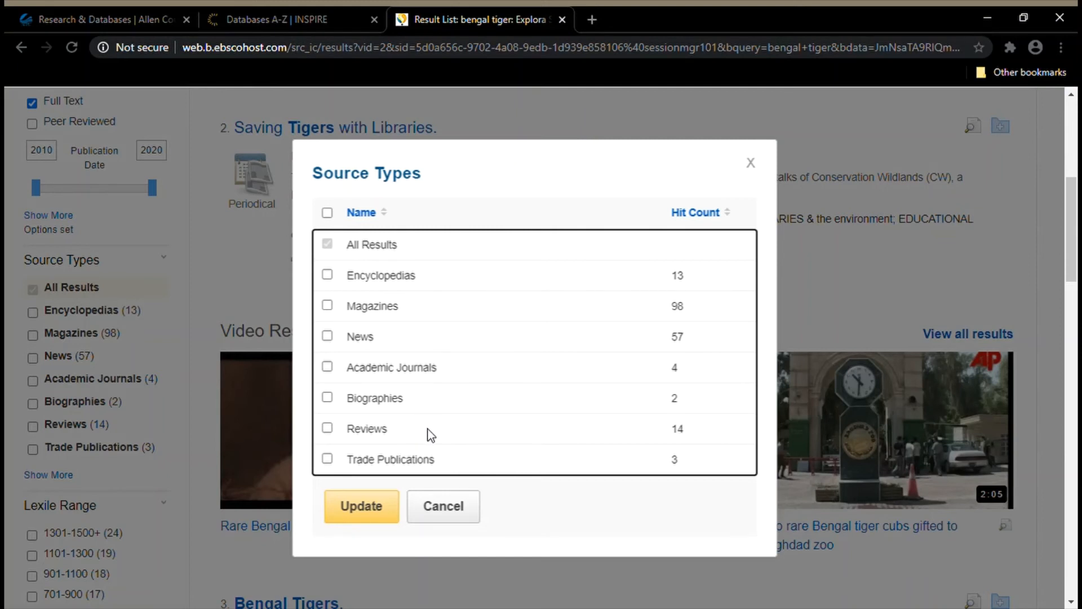
left_click(327, 367)
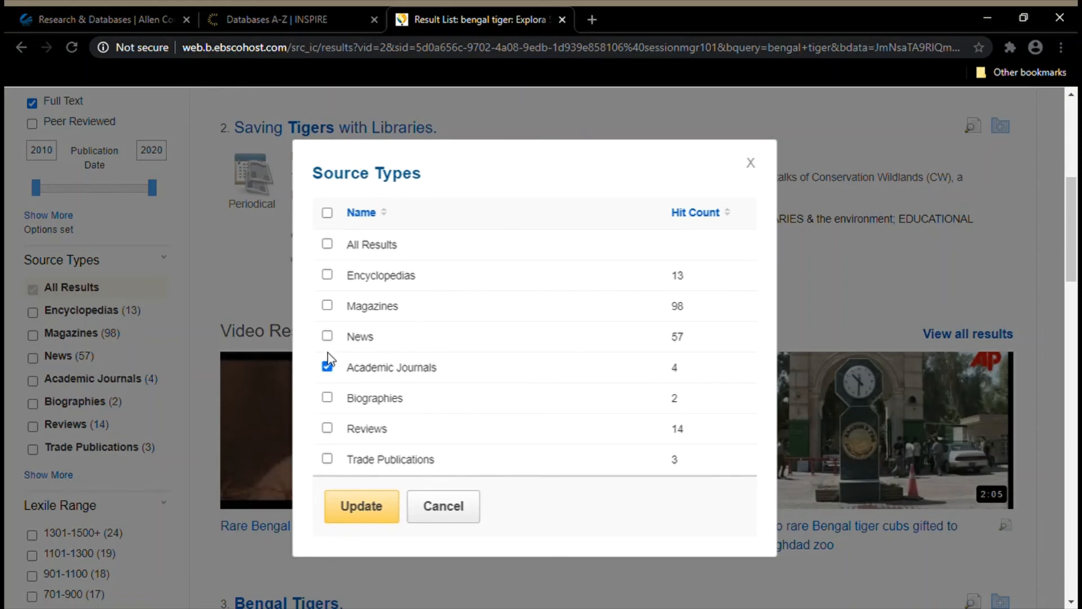
left_click(327, 336)
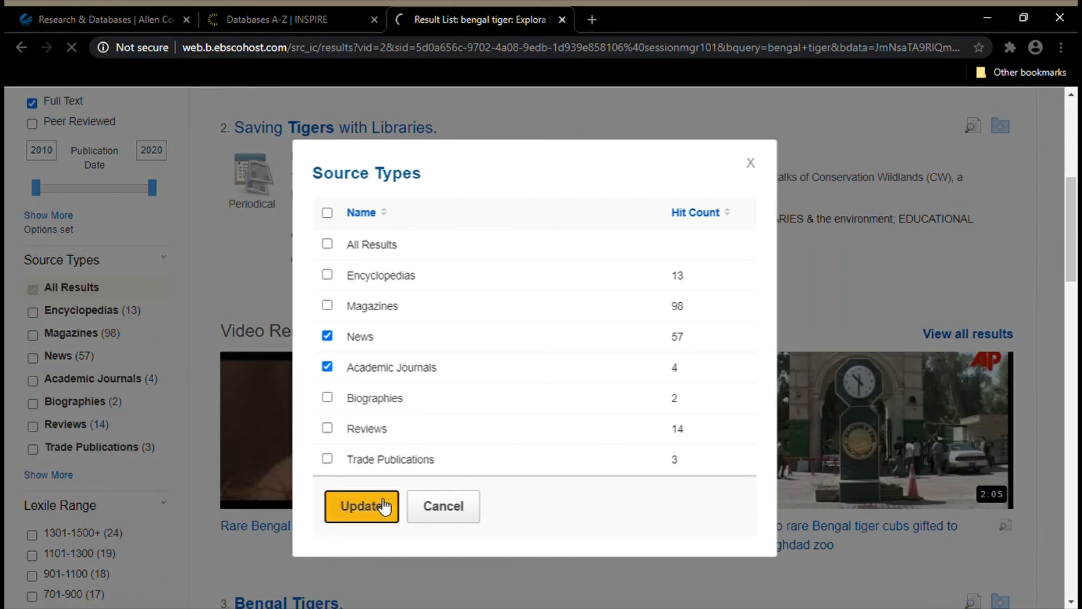
left_click(361, 506)
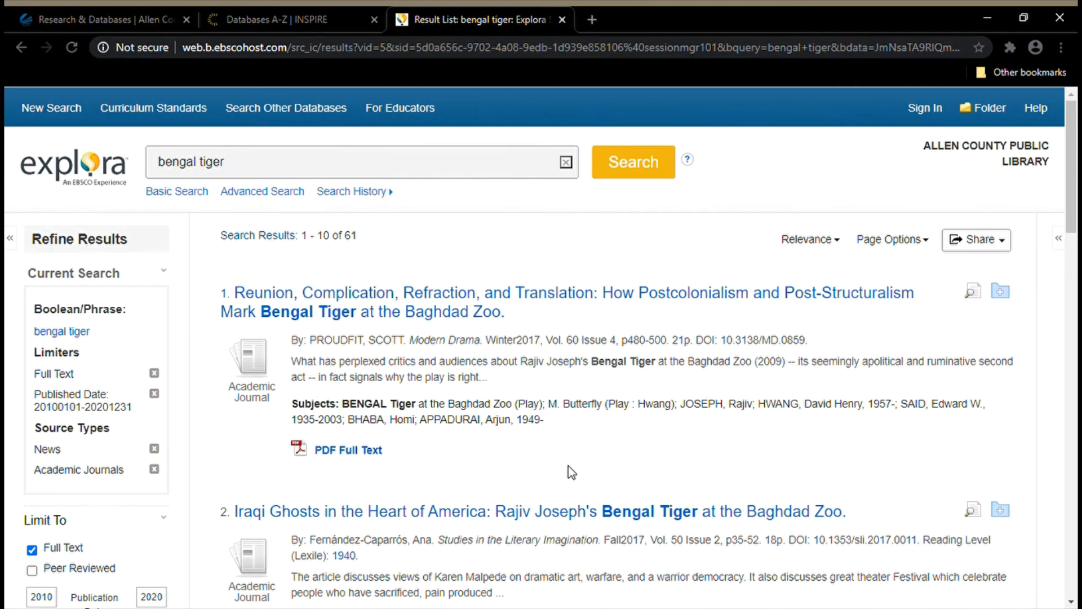
mouse_move(531, 438)
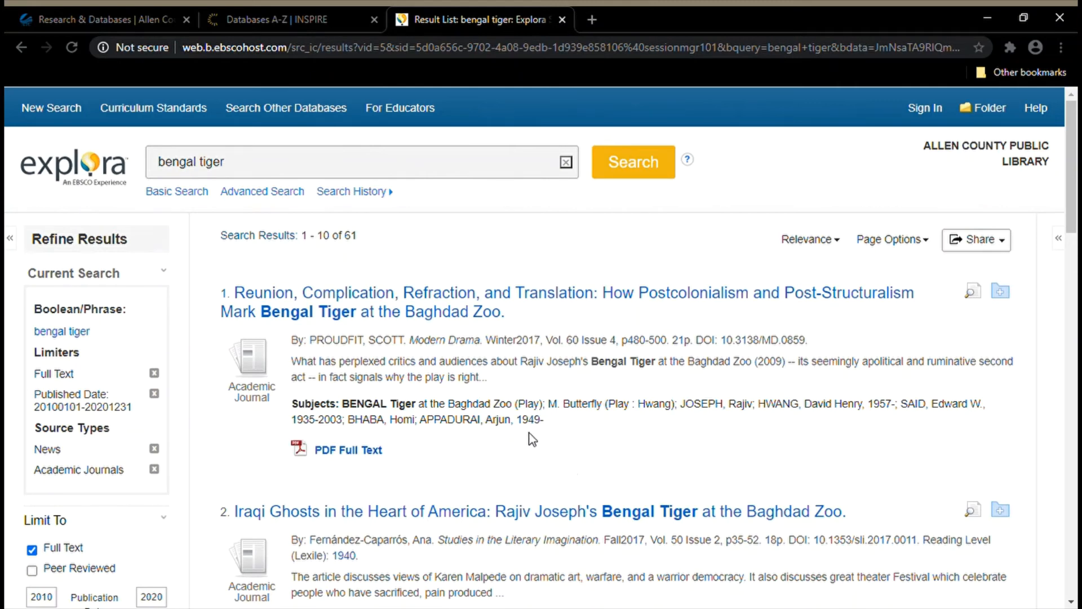
Highlight the first result's subjects line, then choose result 3 on white Bengal tiger reintroduction.
left_click_drag(289, 404, 544, 419)
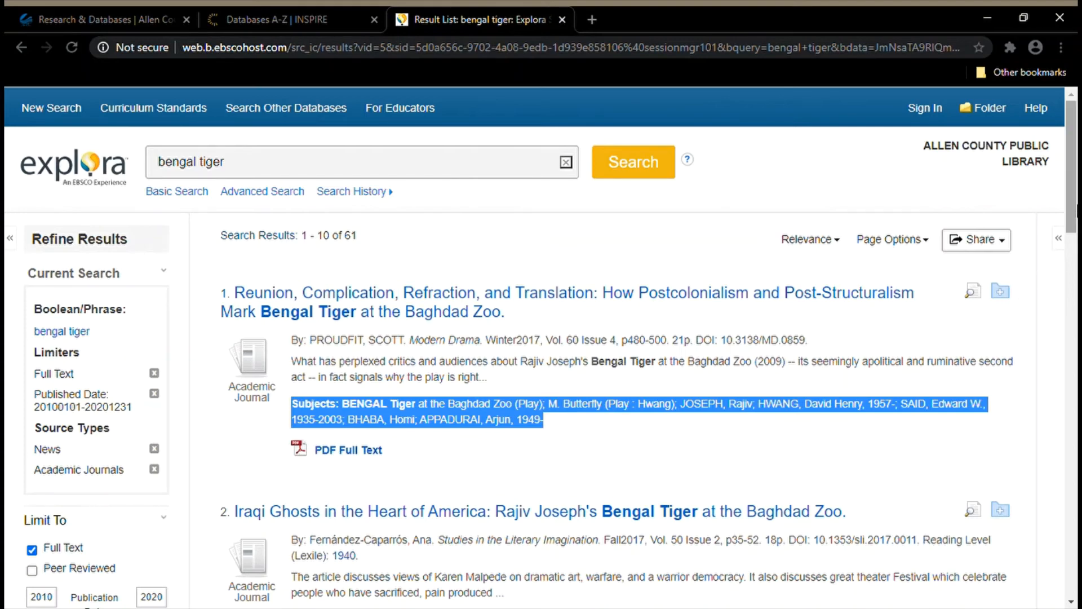
scroll("down", 3)
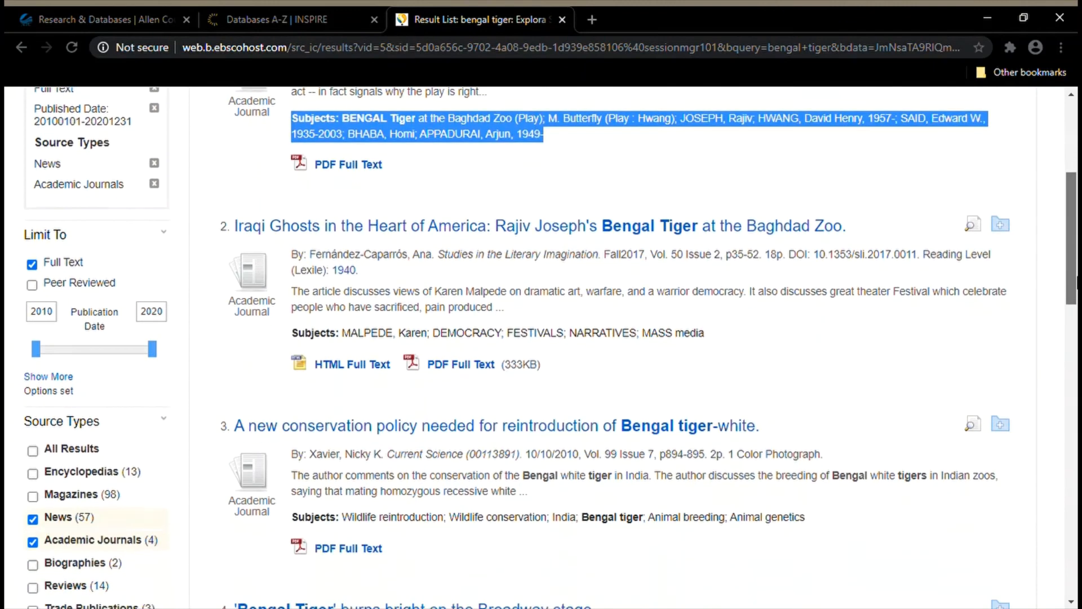
left_click(496, 427)
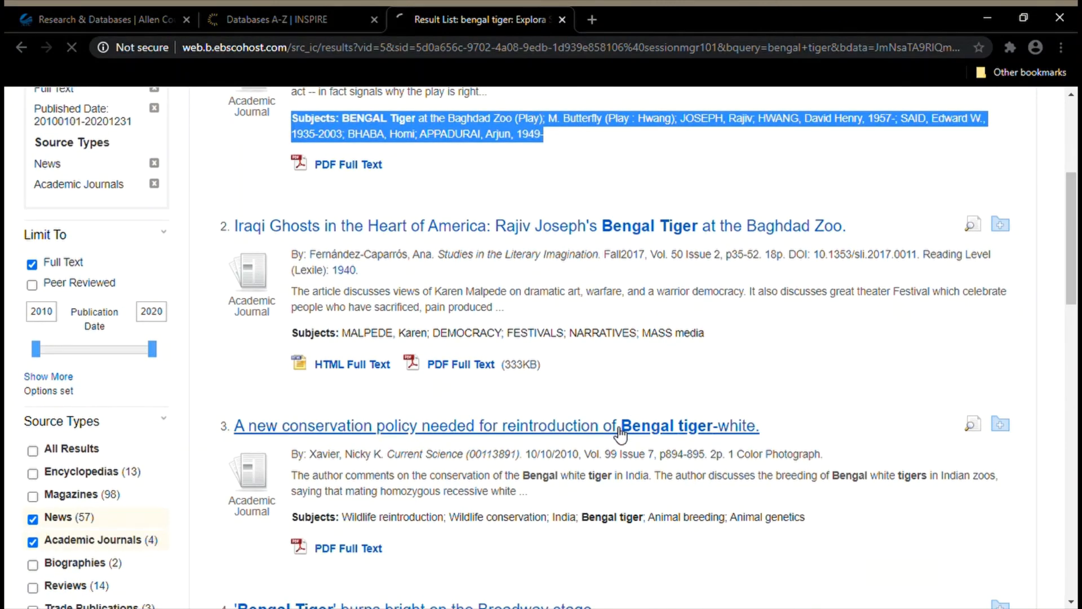
Bring up the white Bengal tiger article as a full-text PDF, page 1 of 3.
left_click(496, 426)
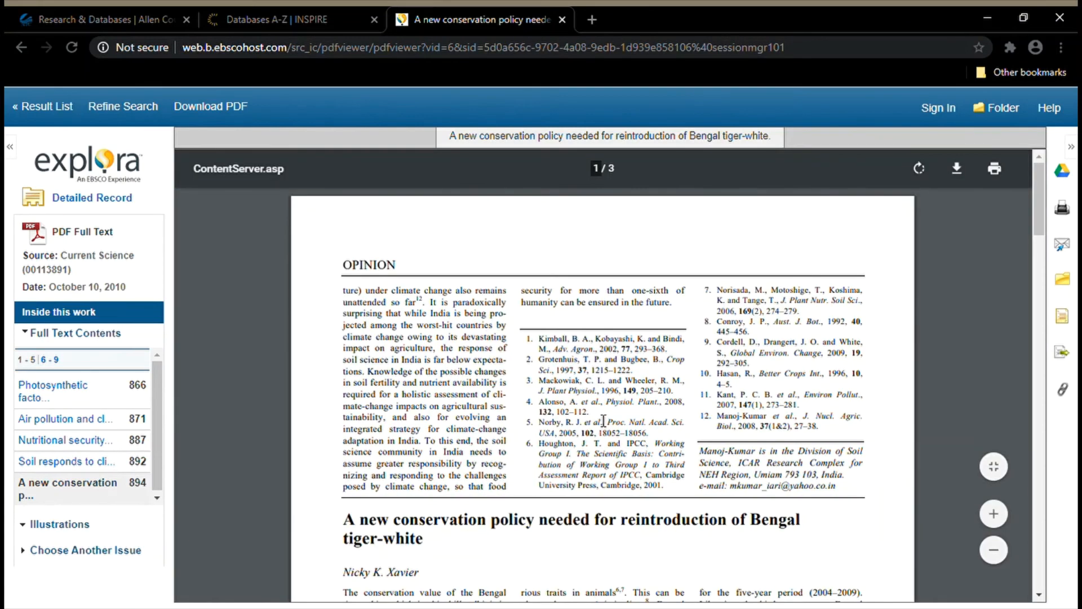
mouse_move(638, 172)
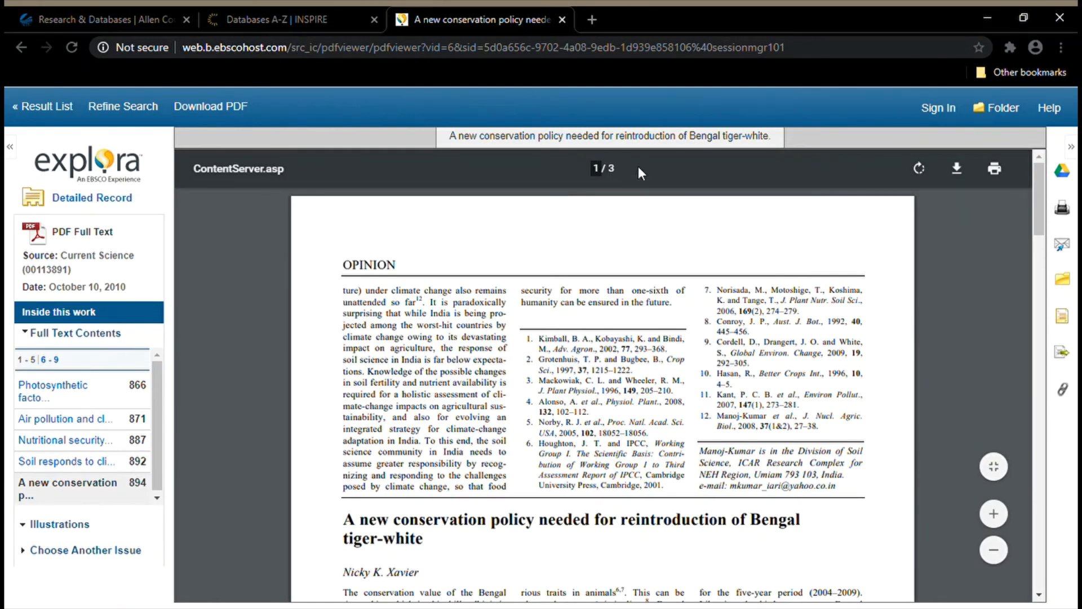
mouse_move(638, 183)
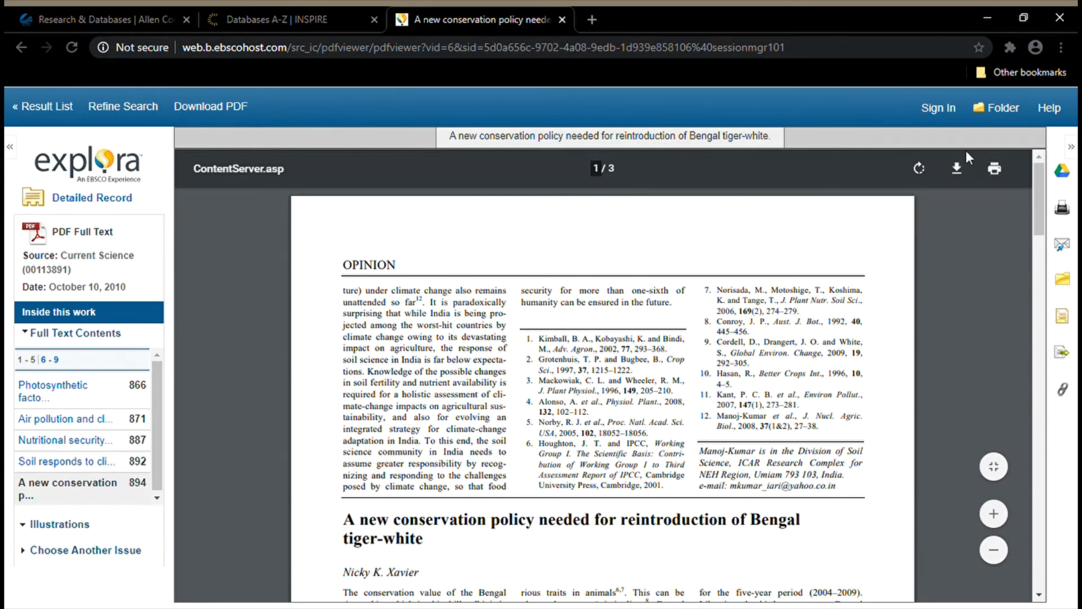
mouse_move(964, 155)
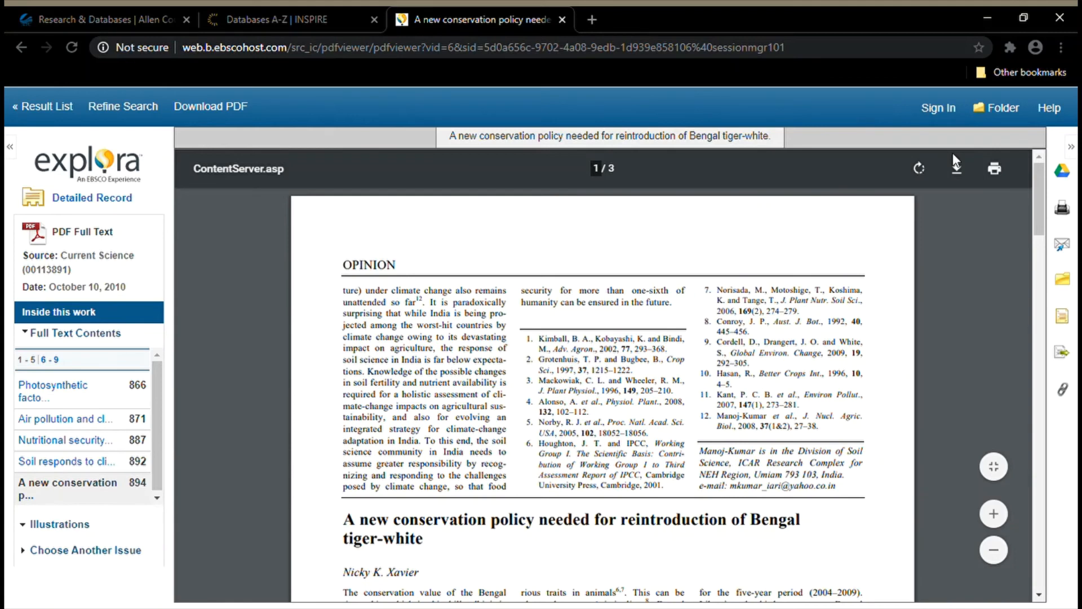
mouse_move(995, 202)
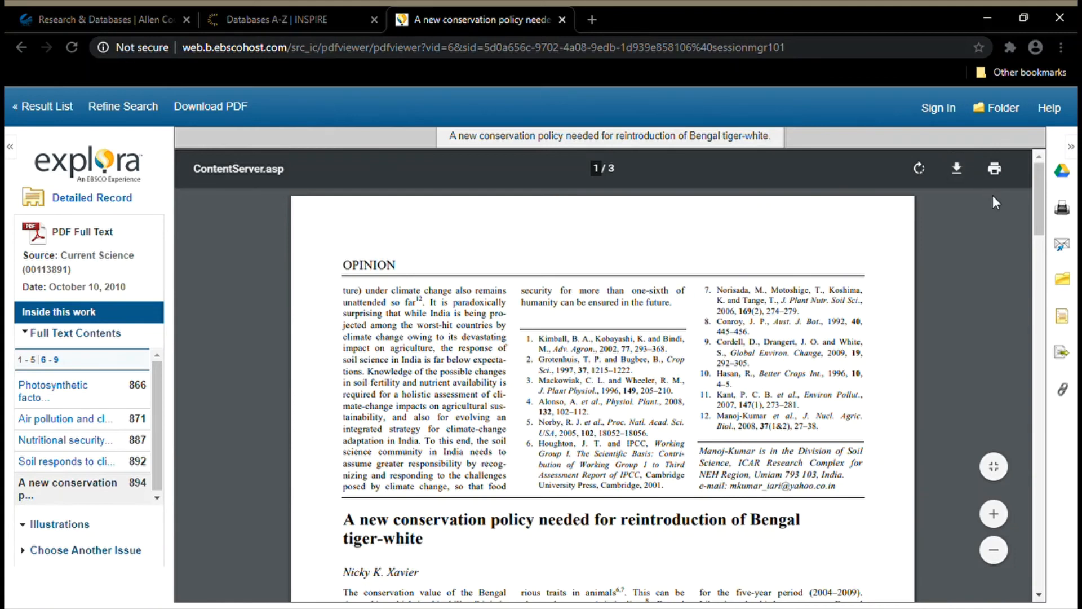
mouse_move(1065, 244)
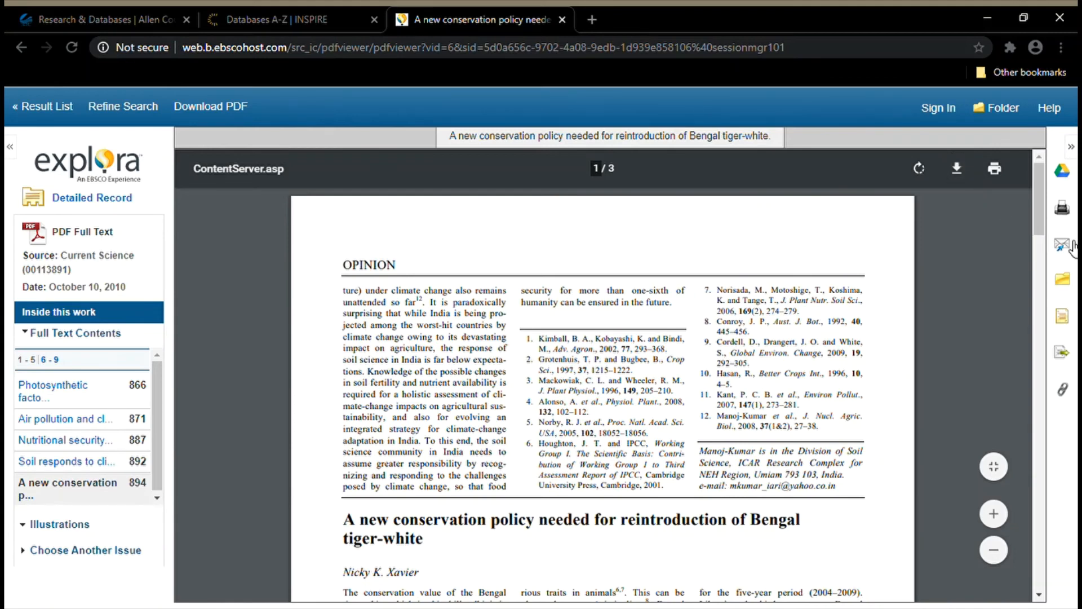
Show the Cite panel and select the article's MLA works-cited entry for copying.
left_click(1062, 245)
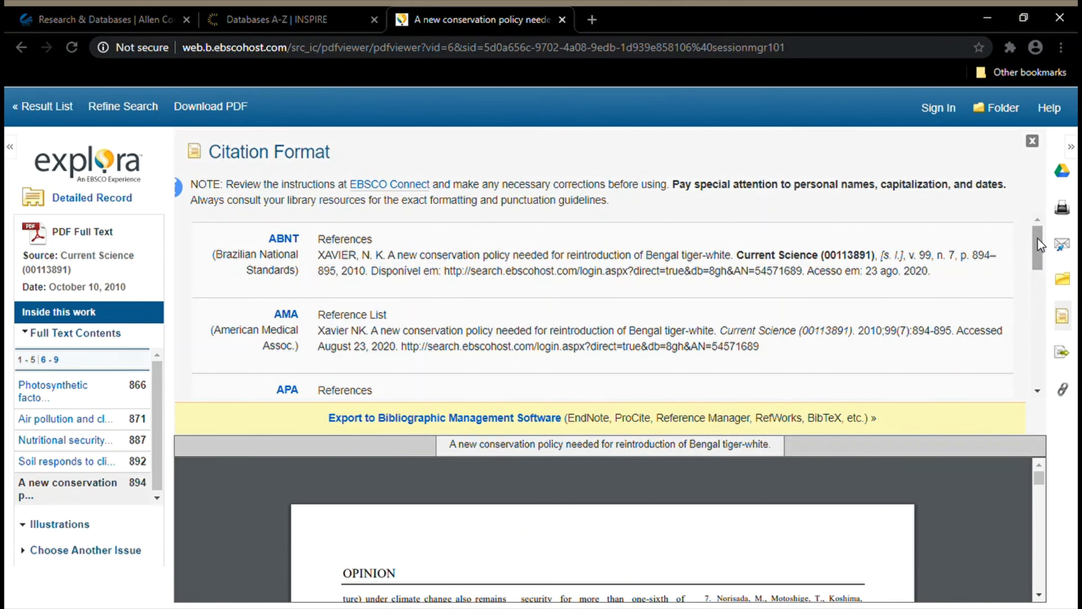
scroll("down", 3)
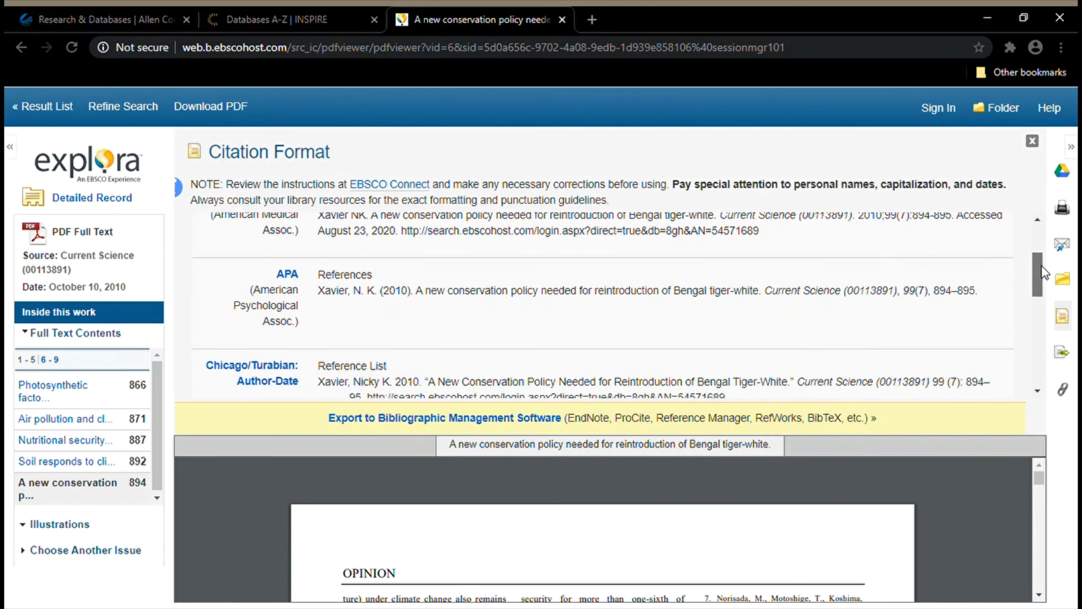
scroll("down", 3)
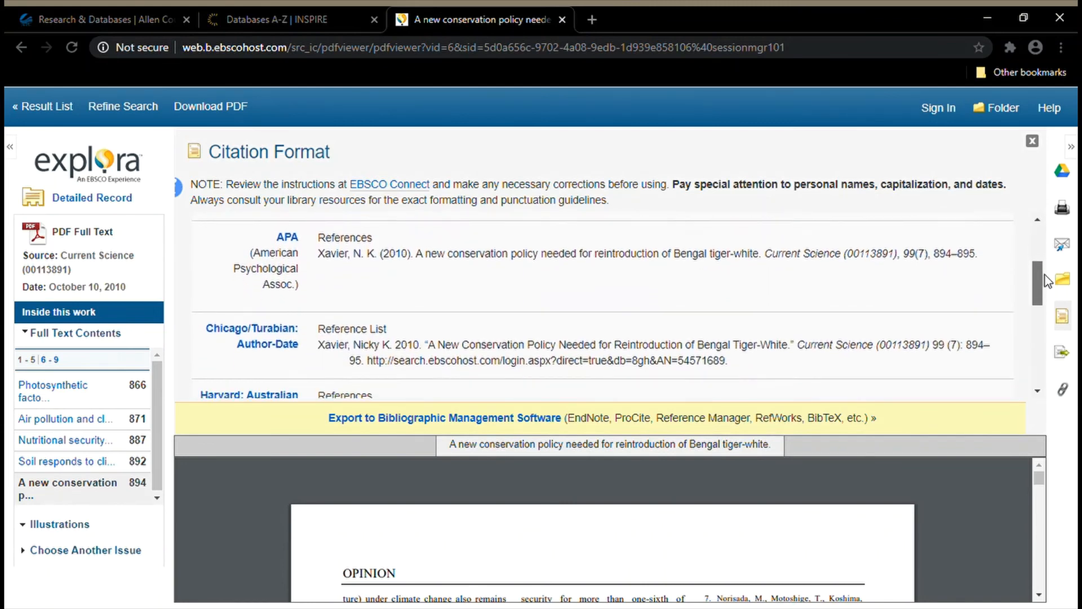
scroll("down", 3)
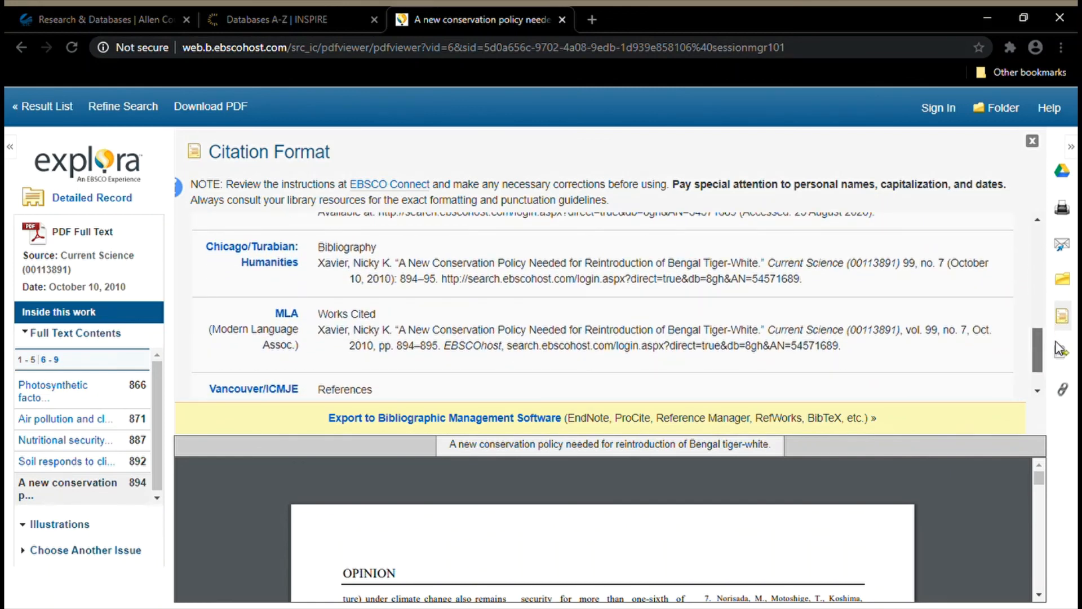
scroll("down", 3)
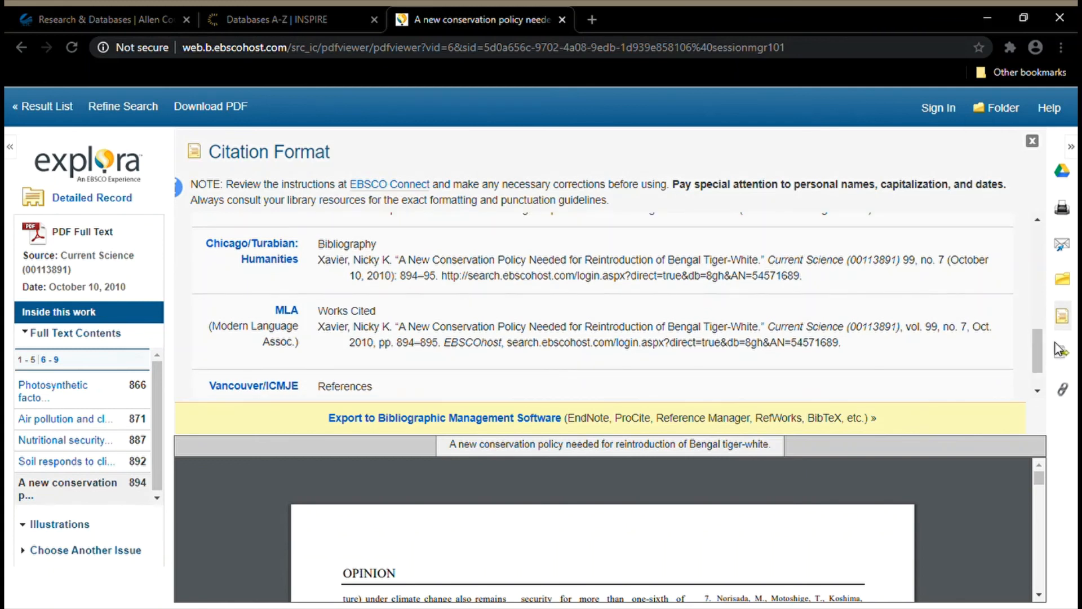
mouse_move(858, 349)
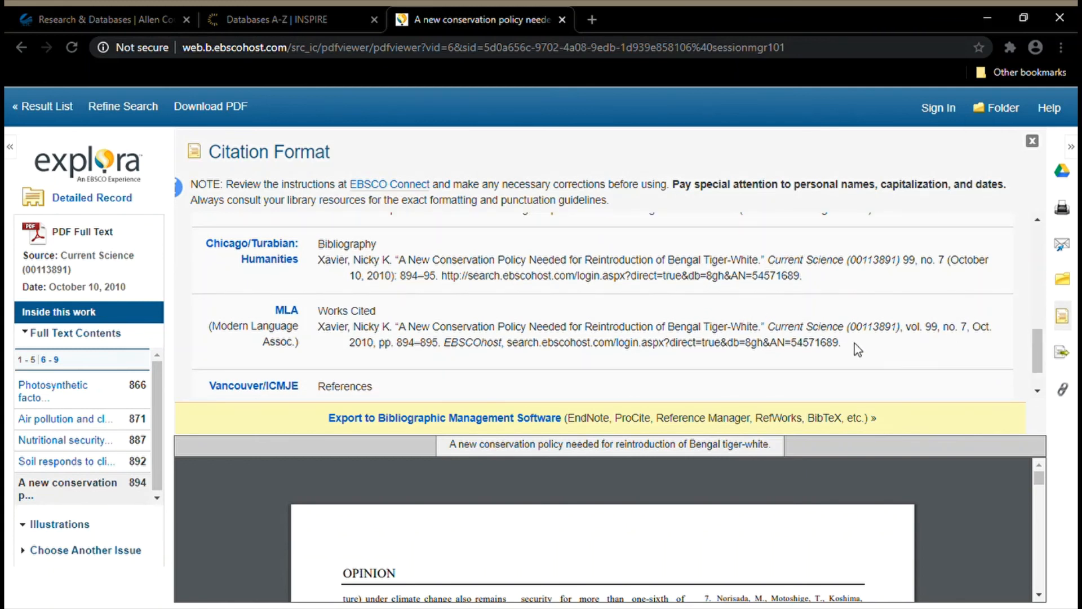
left_click_drag(315, 327, 841, 341)
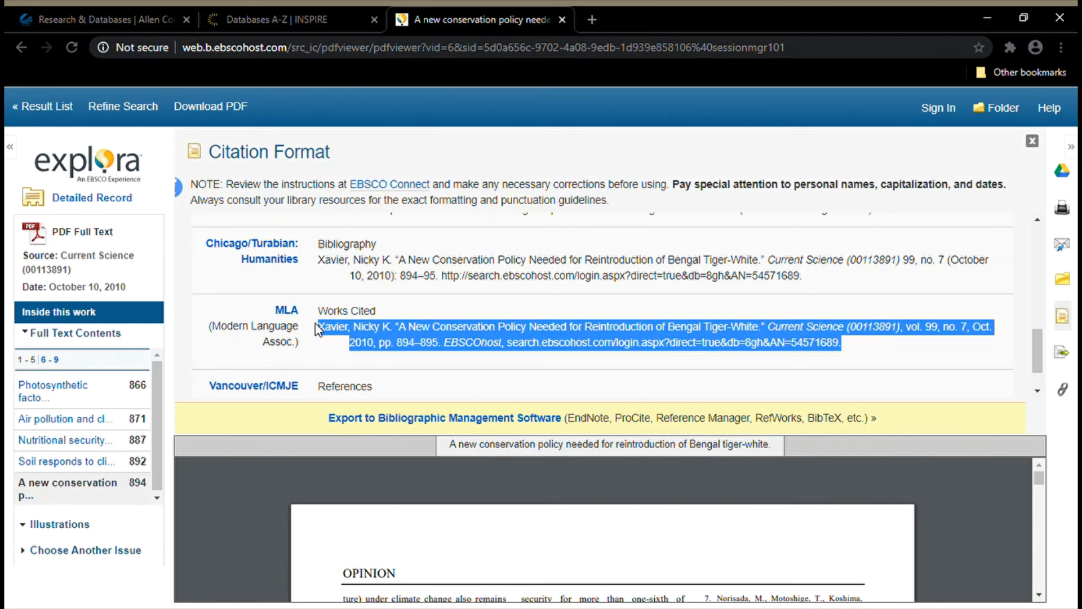
mouse_move(326, 330)
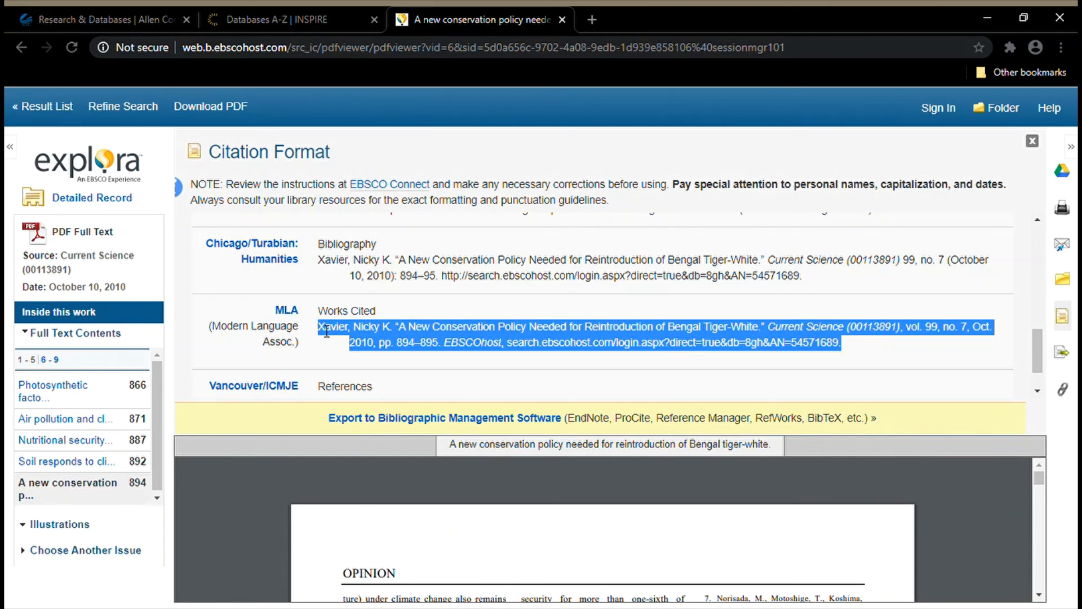